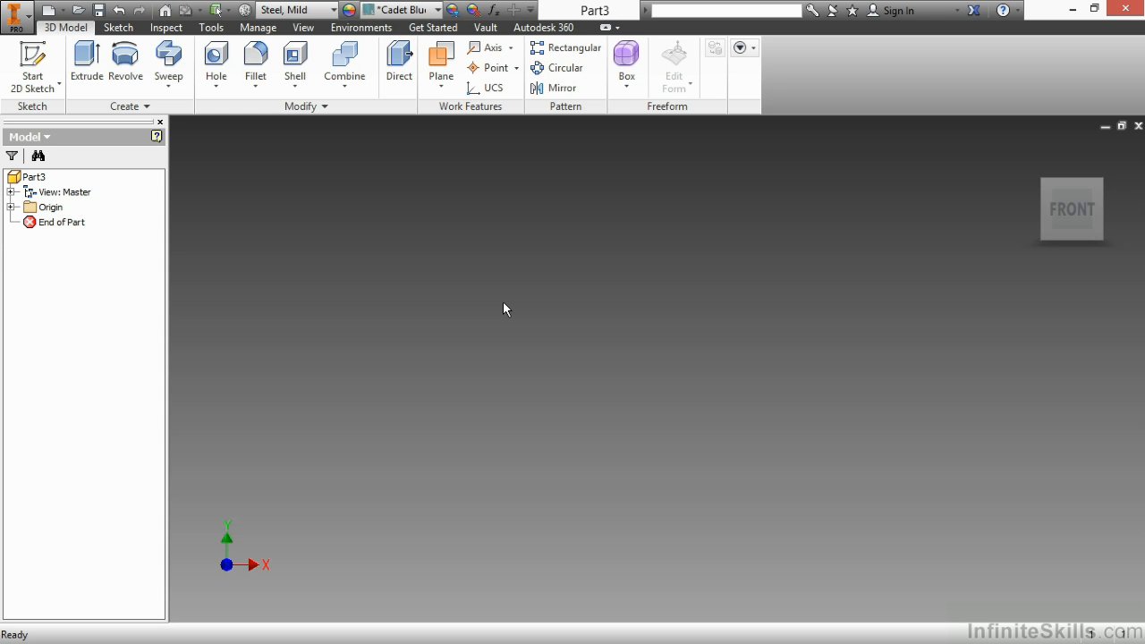
pyautogui.moveTo(499, 297)
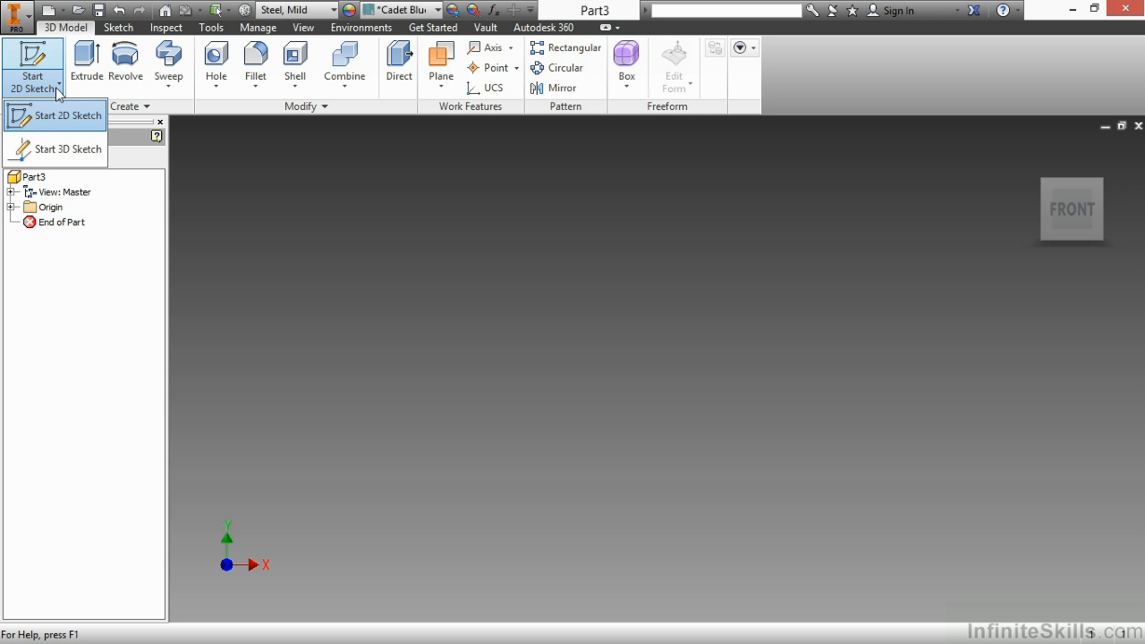
pyautogui.moveTo(84, 154)
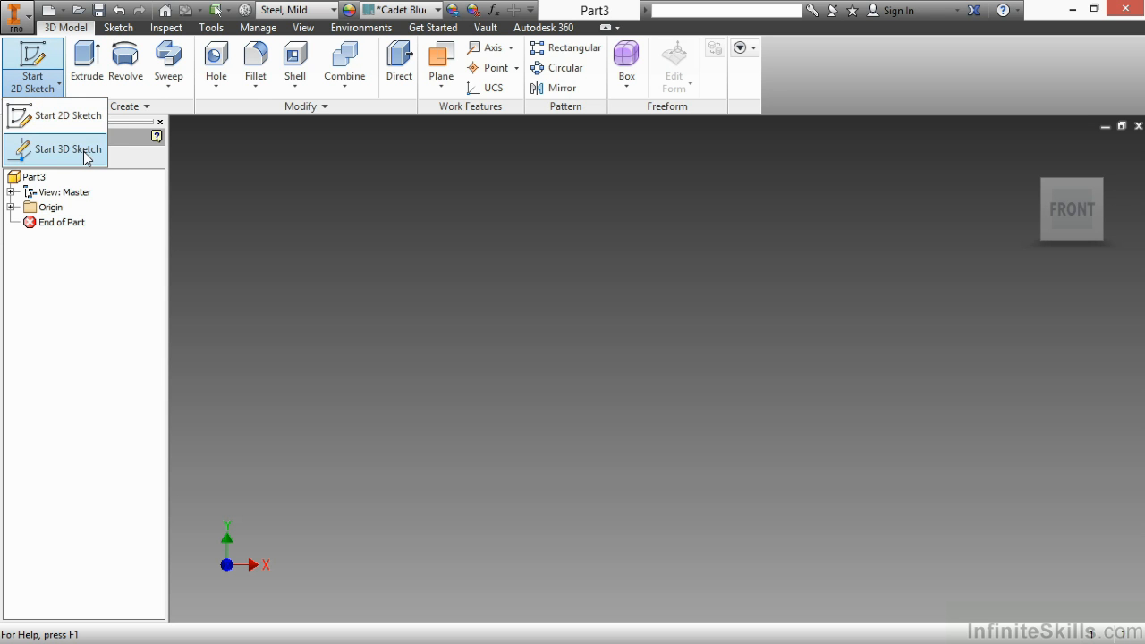
# - Start a new 3D sketch in the Part3 file
pyautogui.click(66, 149)
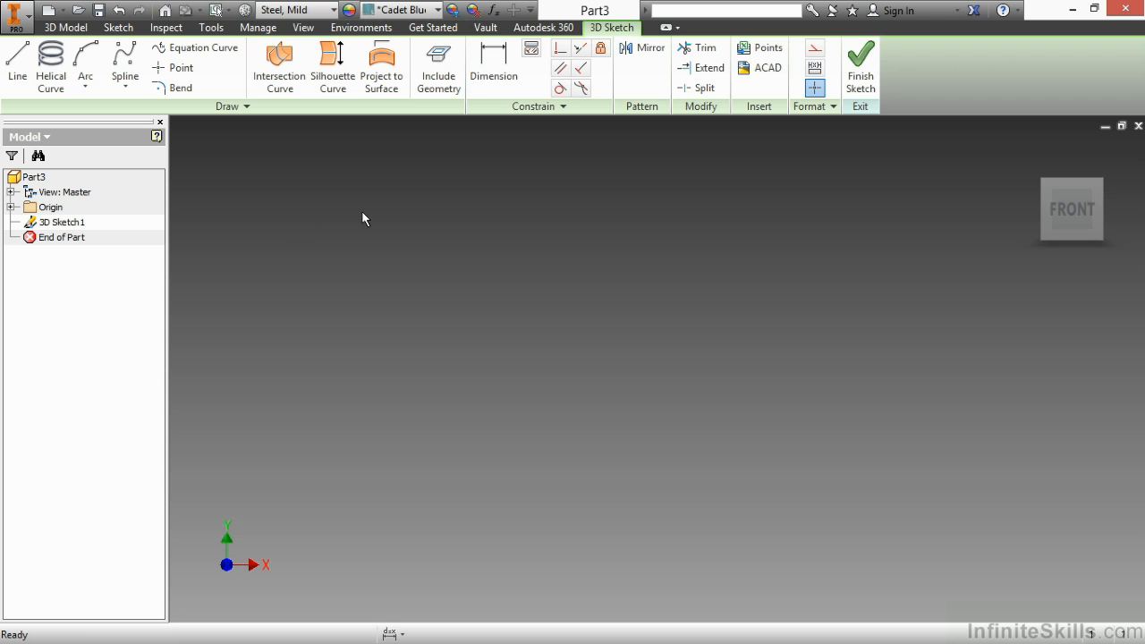
pyautogui.moveTo(494, 204)
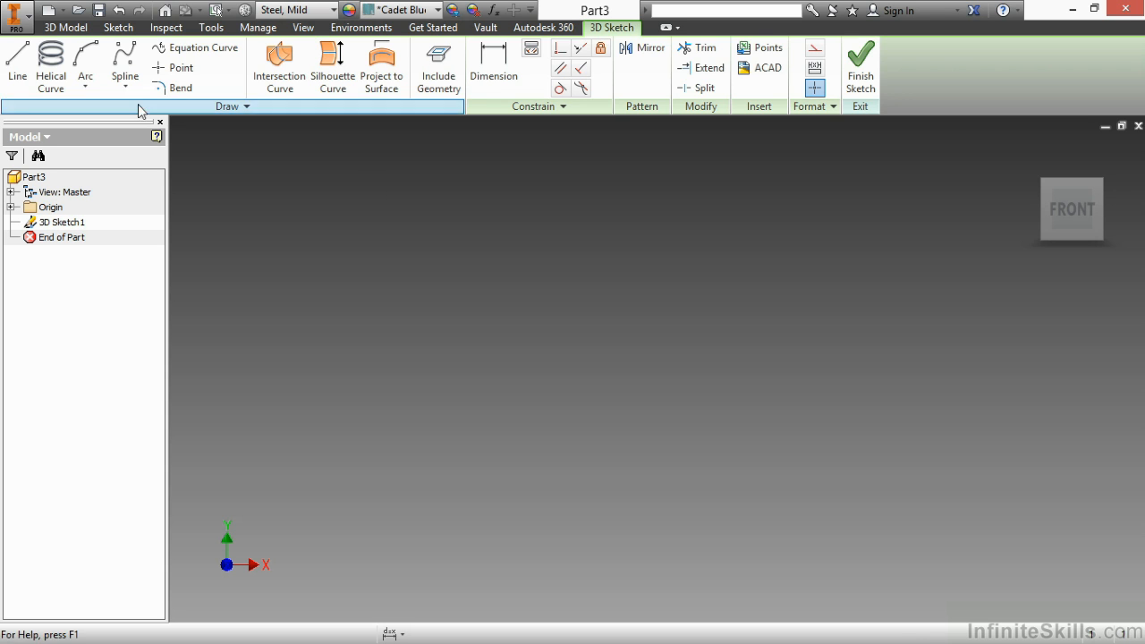
# - Activate the 3D Line tool in the new sketch
pyautogui.click(16, 72)
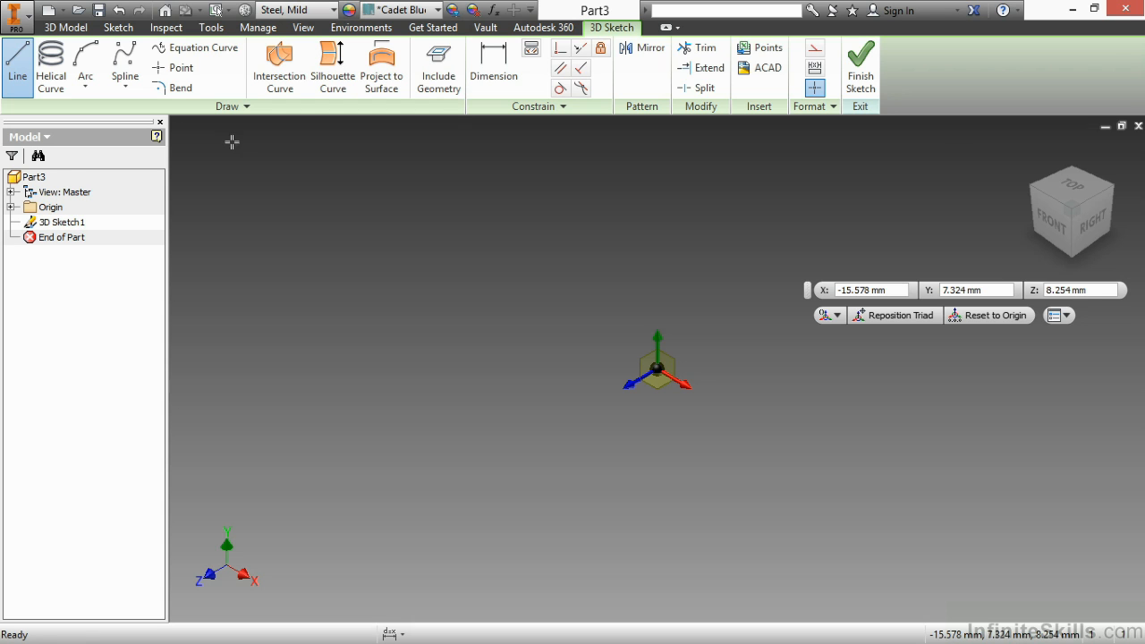
pyautogui.moveTo(751, 299)
pyautogui.write('0')
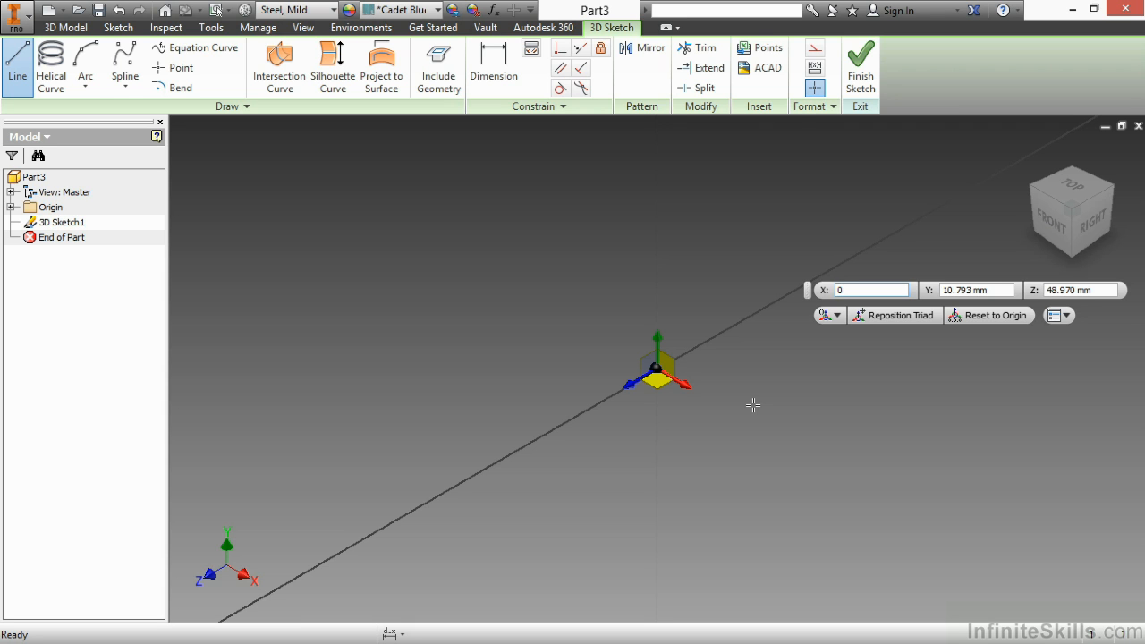
# - Draw the first line leg from the origin, entering coordinate values 0 and Y 20
pyautogui.click(976, 290)
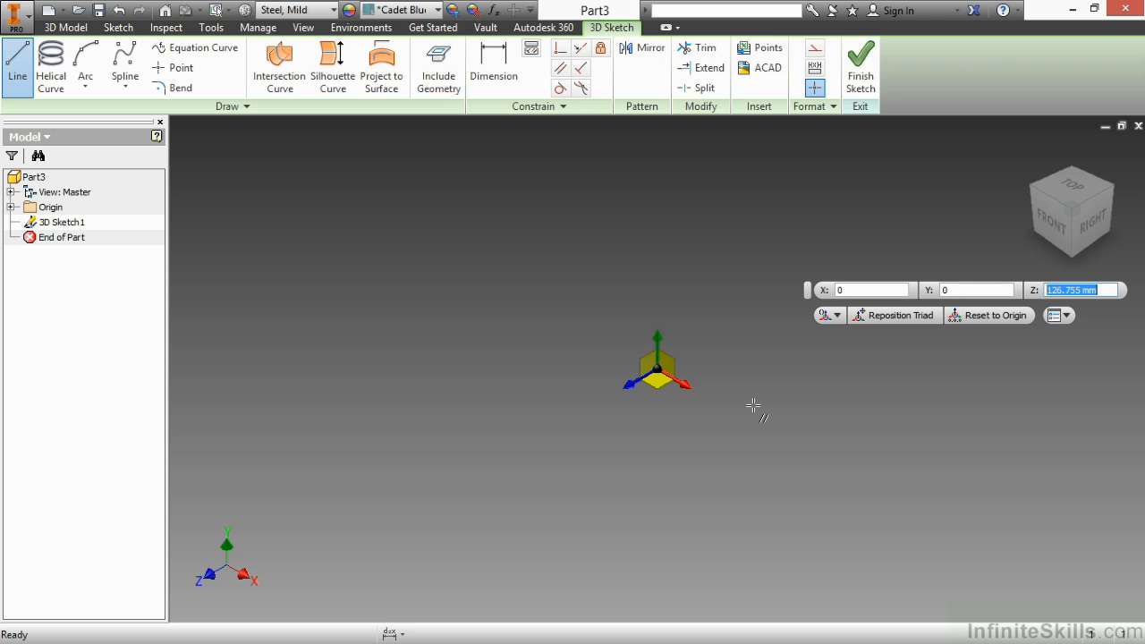
pyautogui.write('0')
pyautogui.click(872, 290)
pyautogui.write('3')
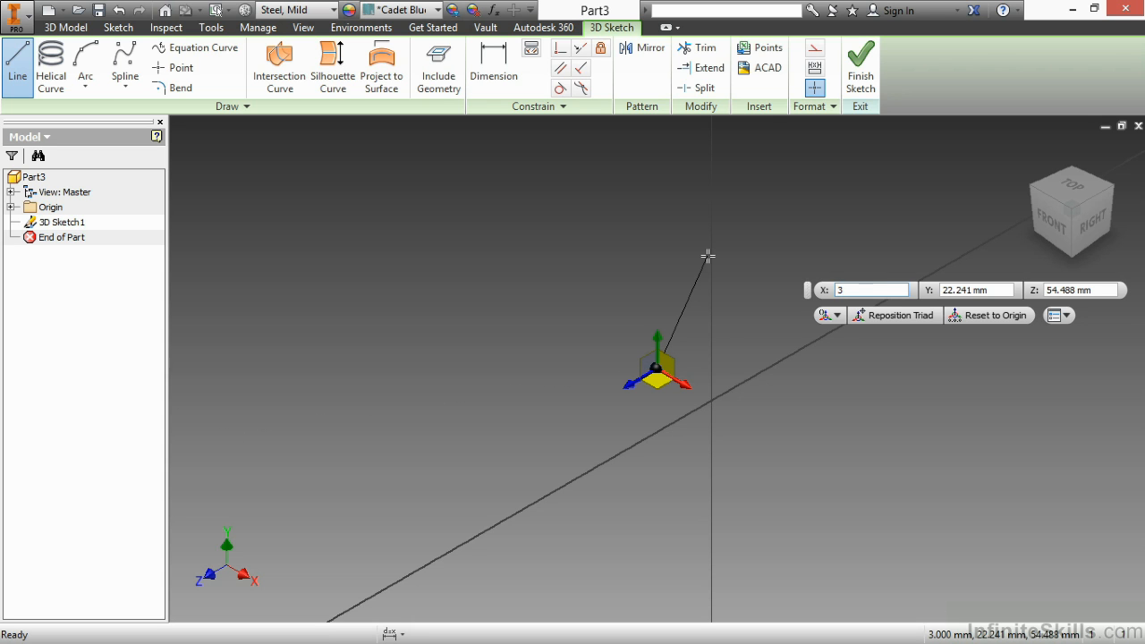
pyautogui.click(976, 290)
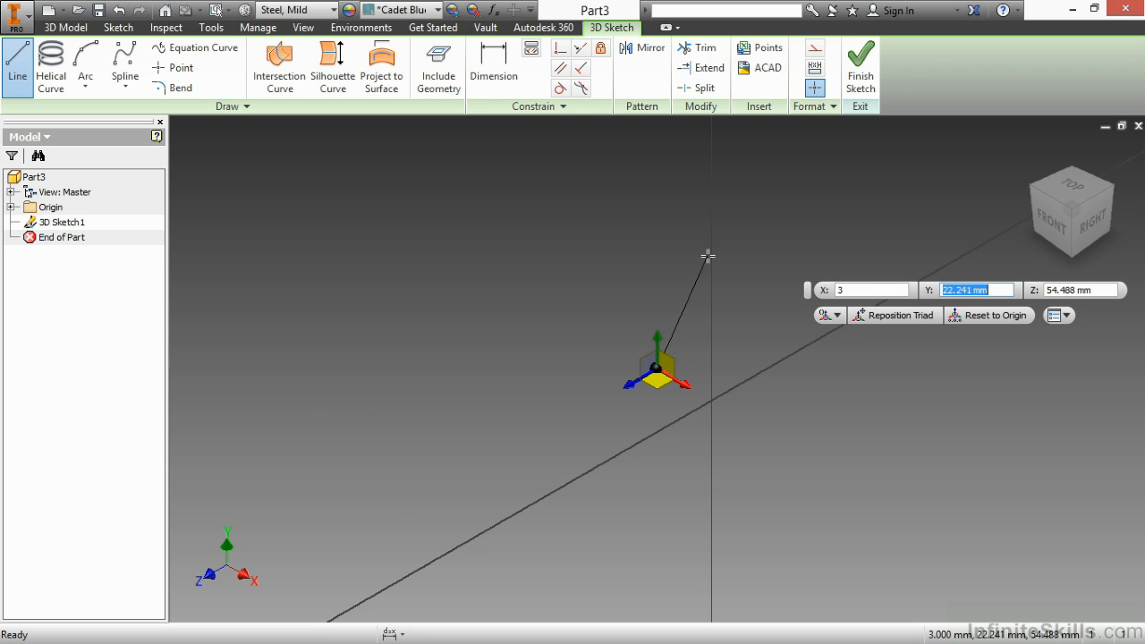
pyautogui.write('20')
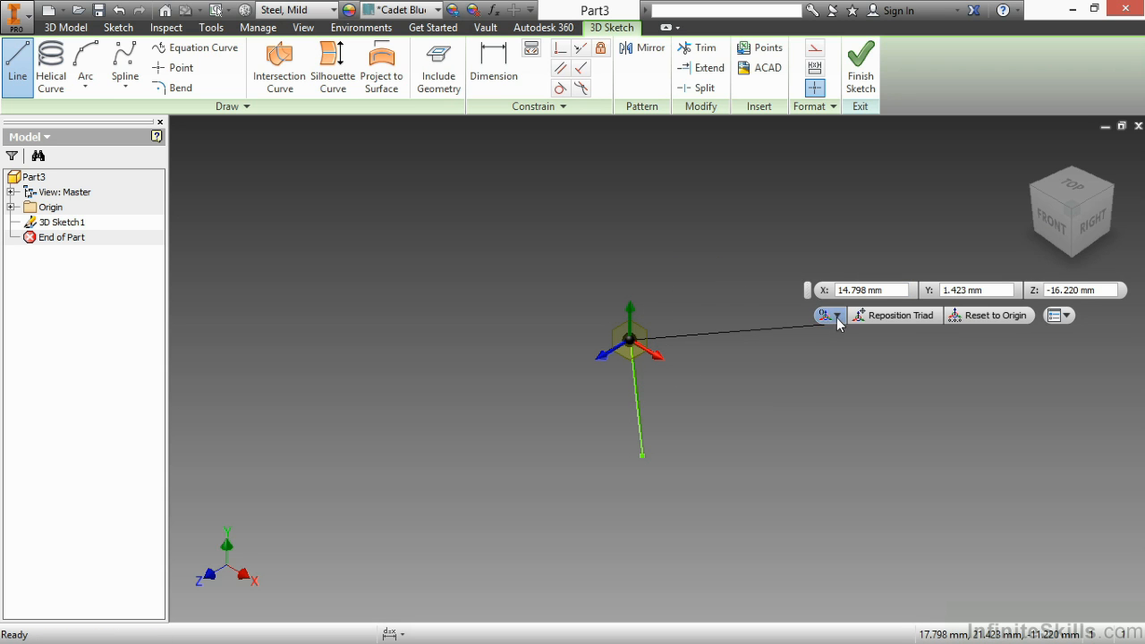
# - Place the second line leg at relative coordinates X -6, Y 15, Z -10
pyautogui.click(837, 315)
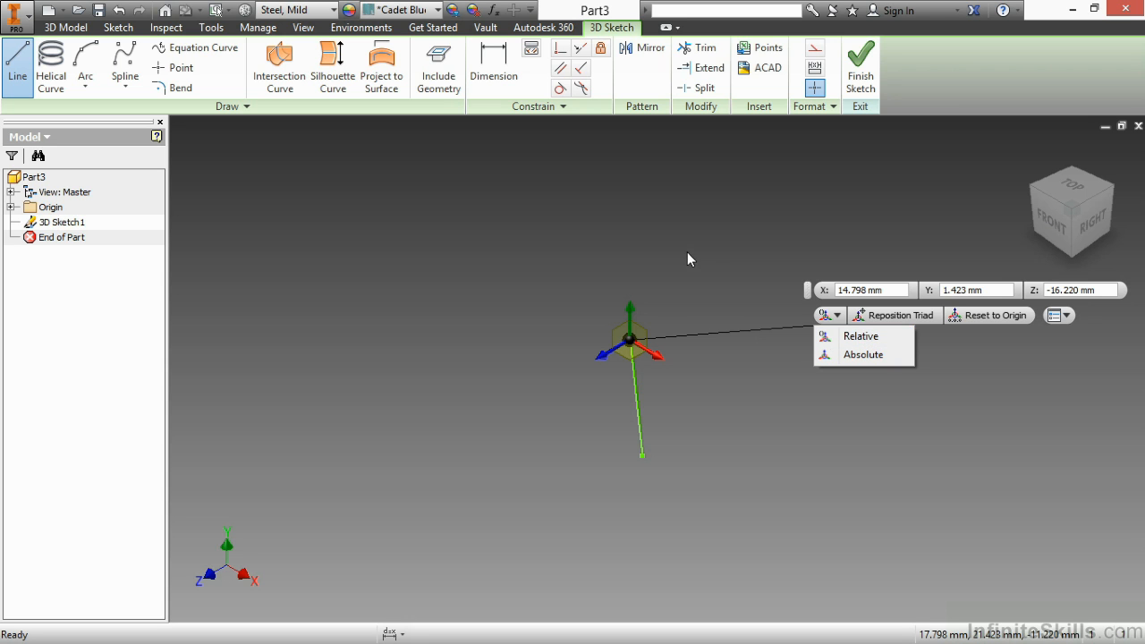
pyautogui.moveTo(705, 267)
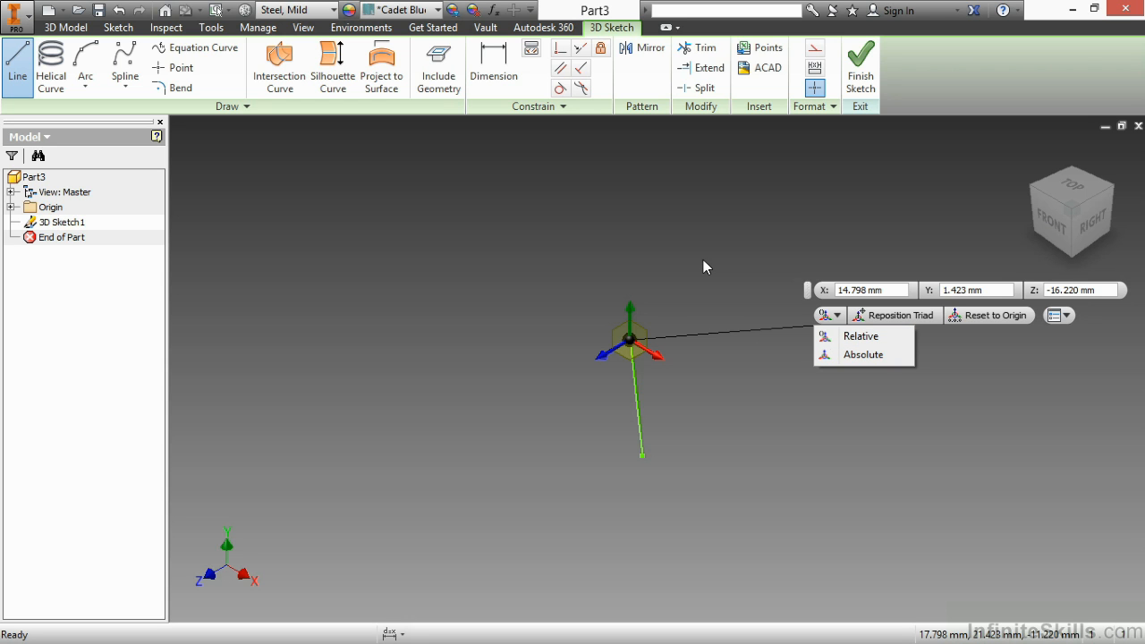
pyautogui.moveTo(737, 265)
pyautogui.write('-6')
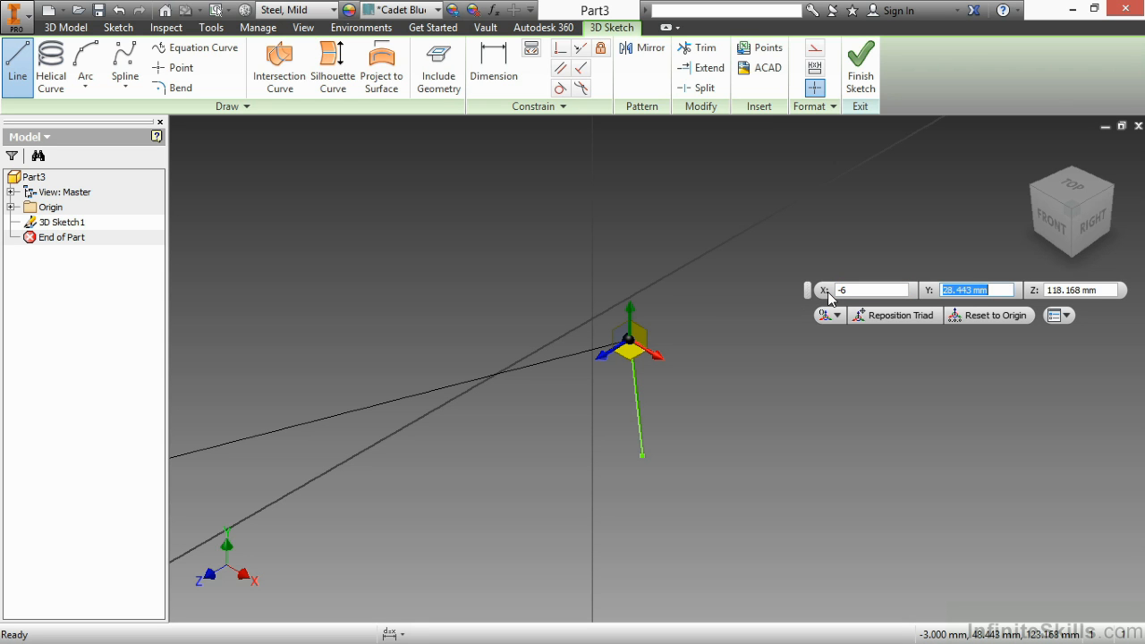
pyautogui.write('15')
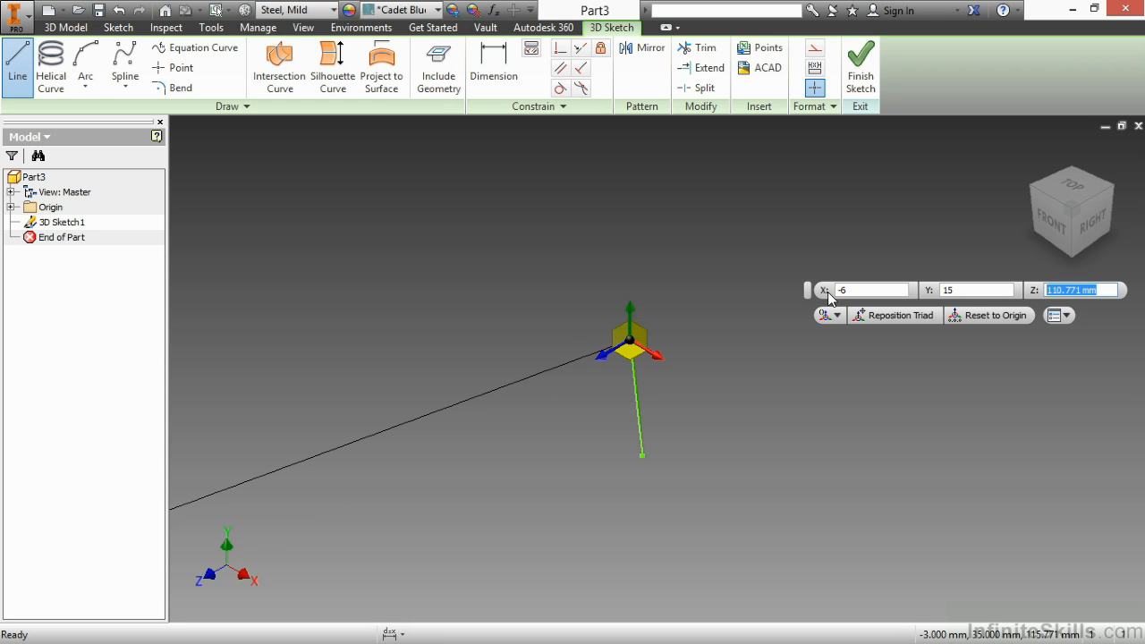
pyautogui.write('-10')
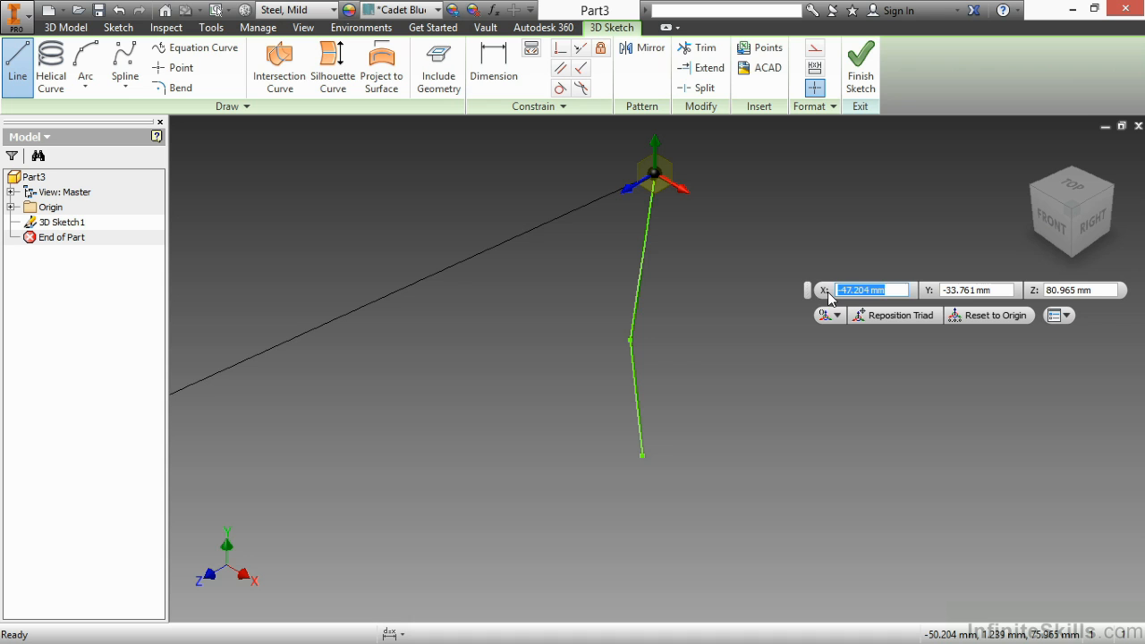
# - Enable Auto-Bend for a 0.250 in corner bend and end the line command
pyautogui.rightClick(737, 319)
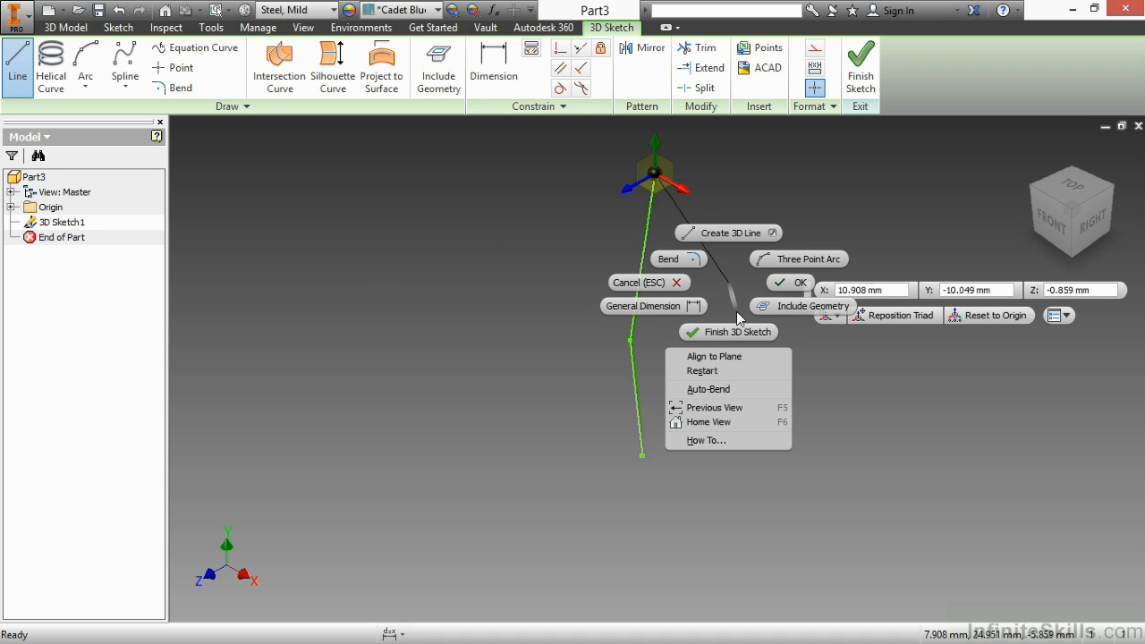
pyautogui.moveTo(727, 390)
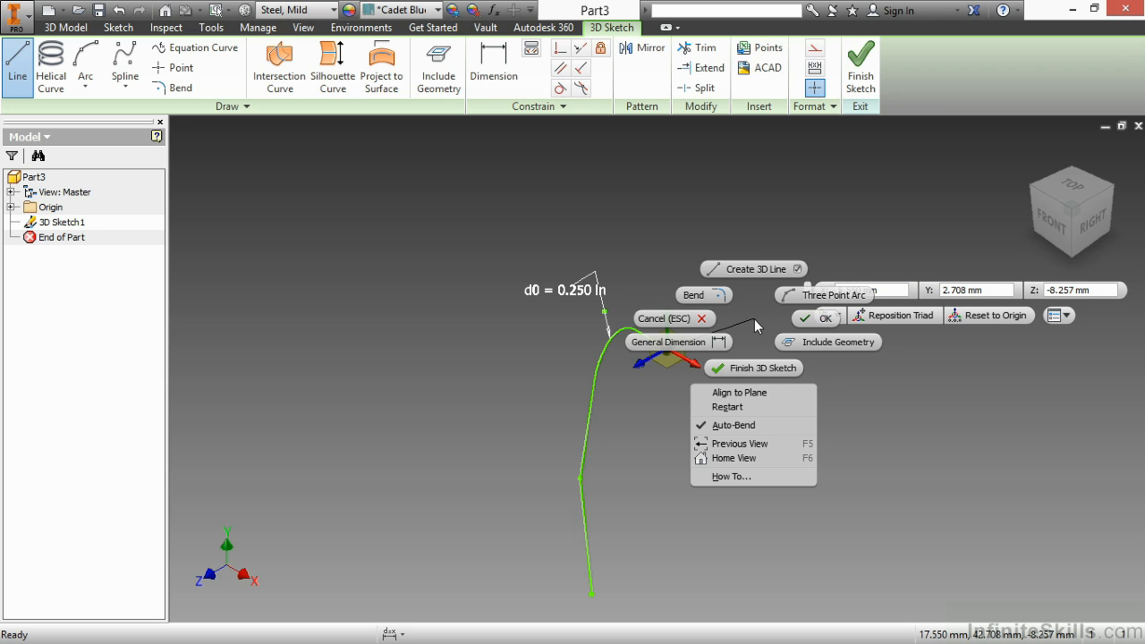
pyautogui.moveTo(689, 324)
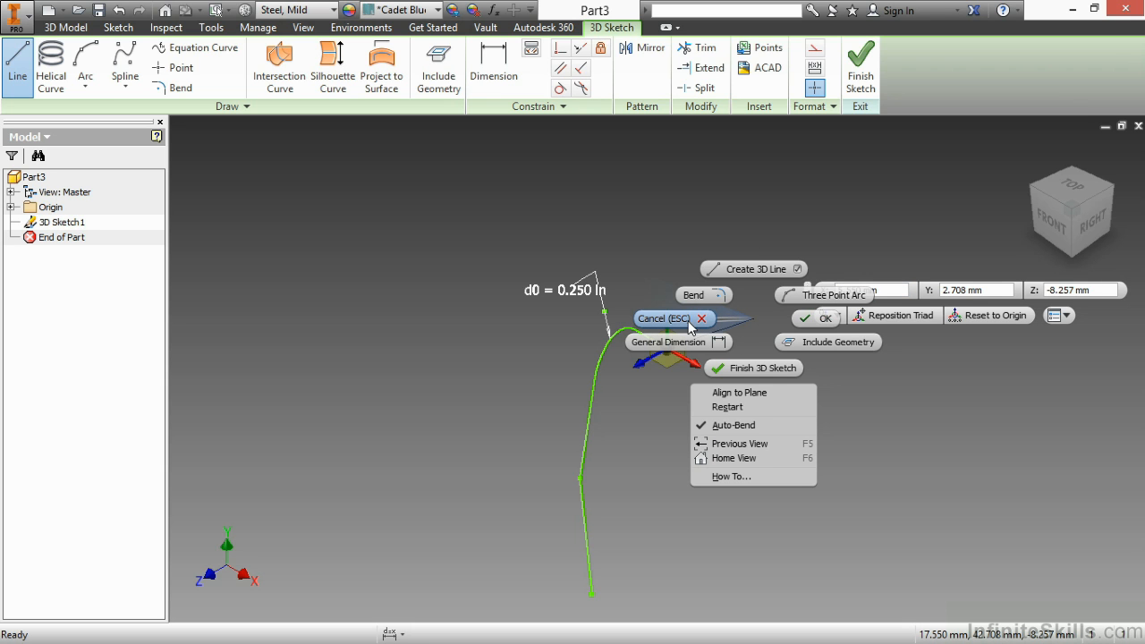
pyautogui.click(673, 318)
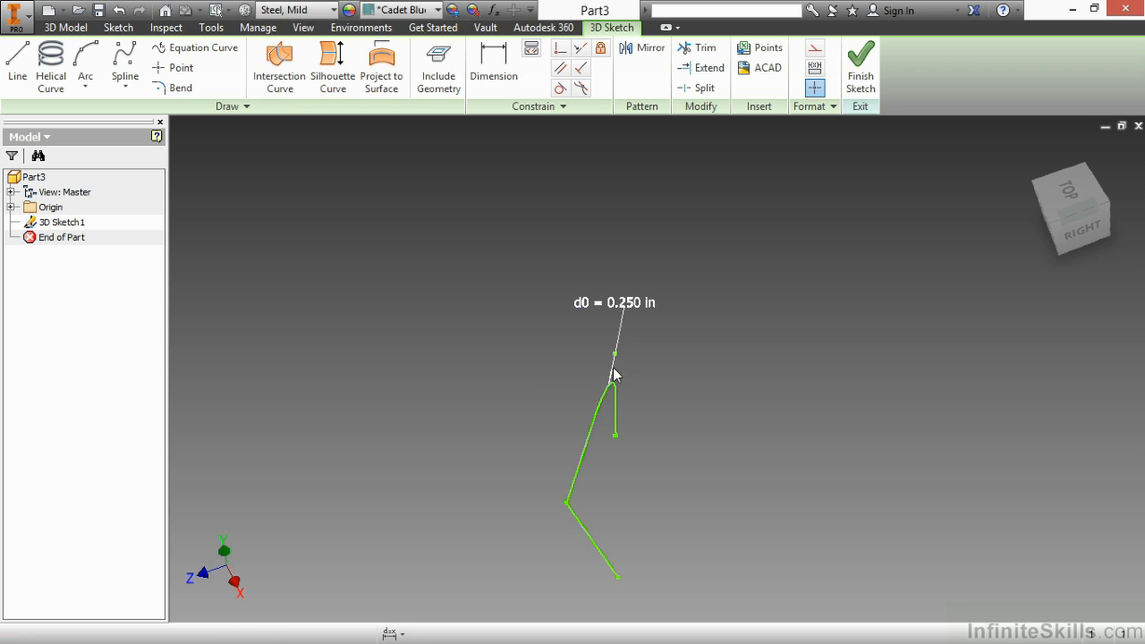
# - Edit the top bend dimension d0 to a radius of 0.125 in
pyautogui.doubleClick(614, 303)
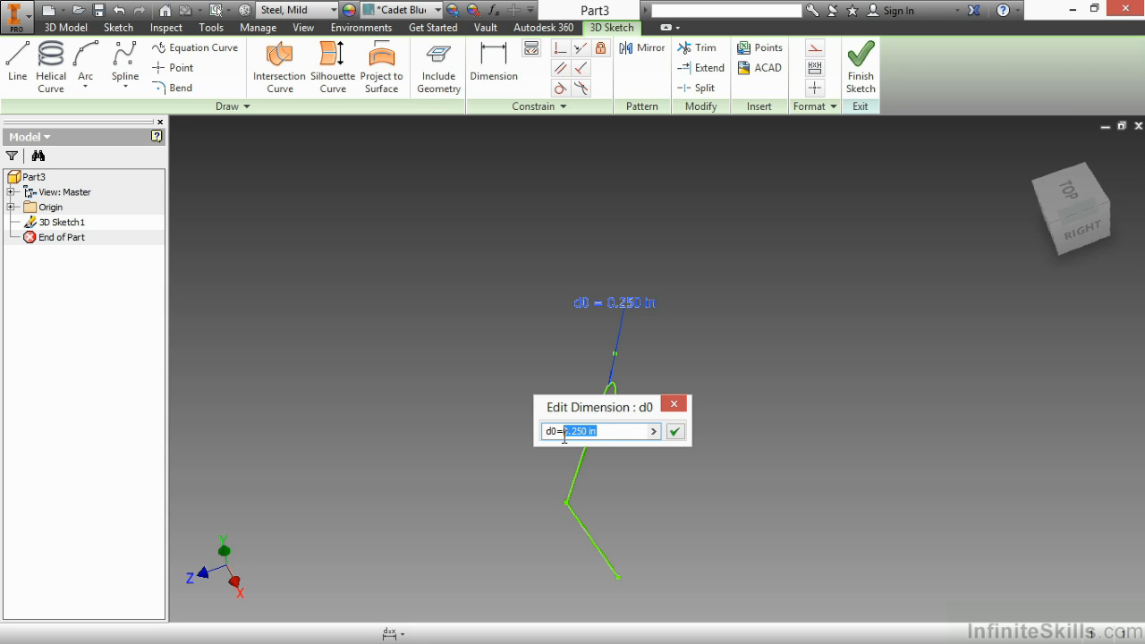
pyautogui.write('.1')
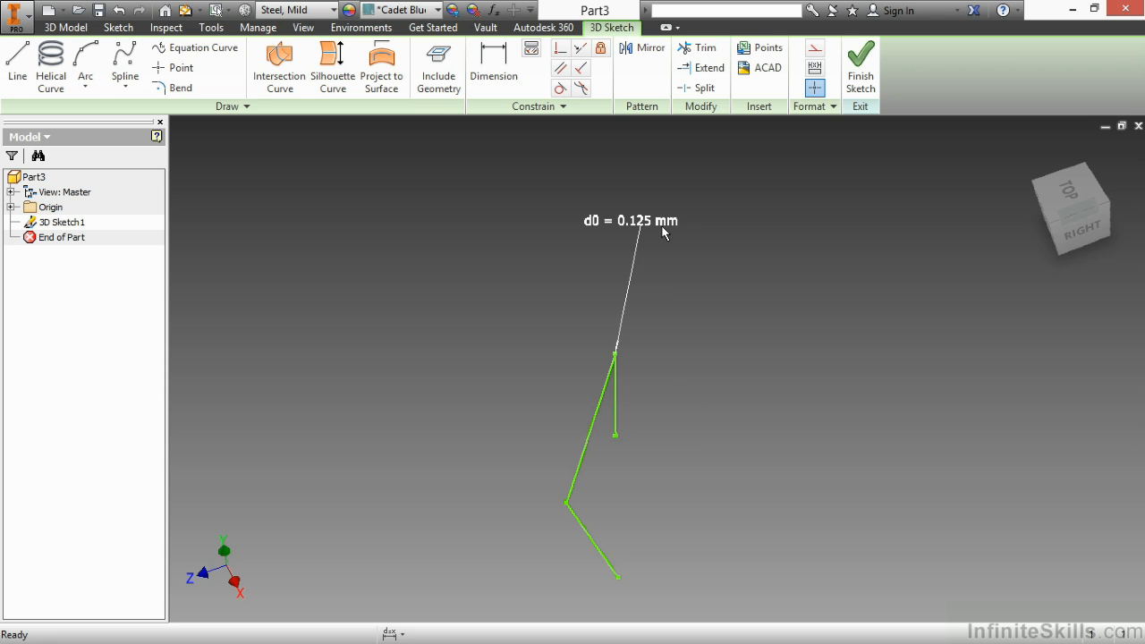
pyautogui.doubleClick(630, 222)
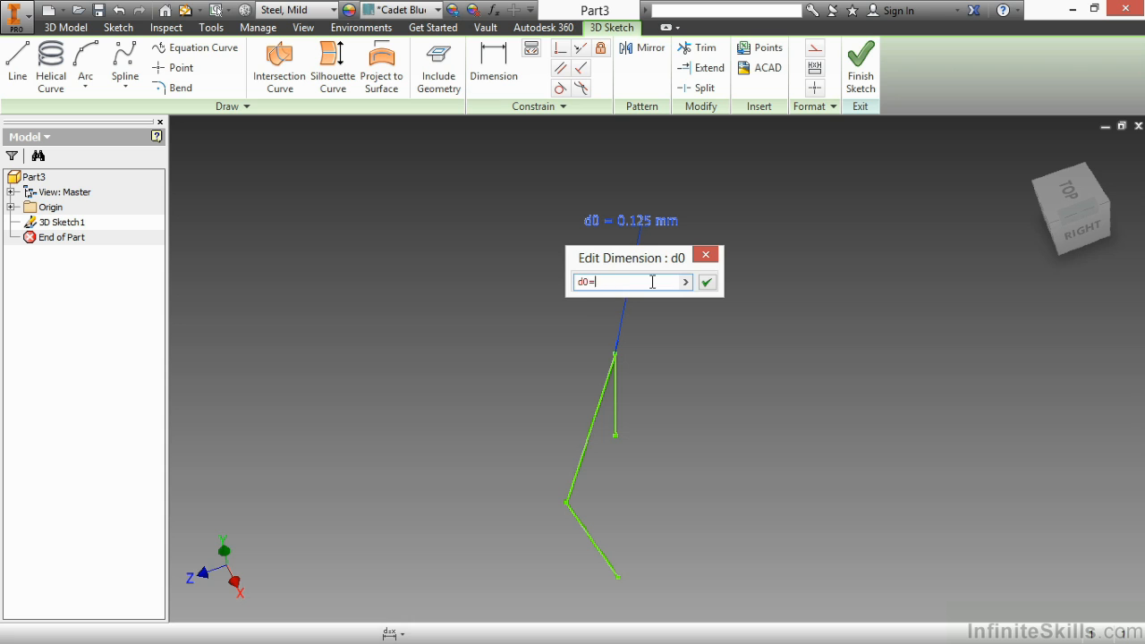
pyautogui.write('.125')
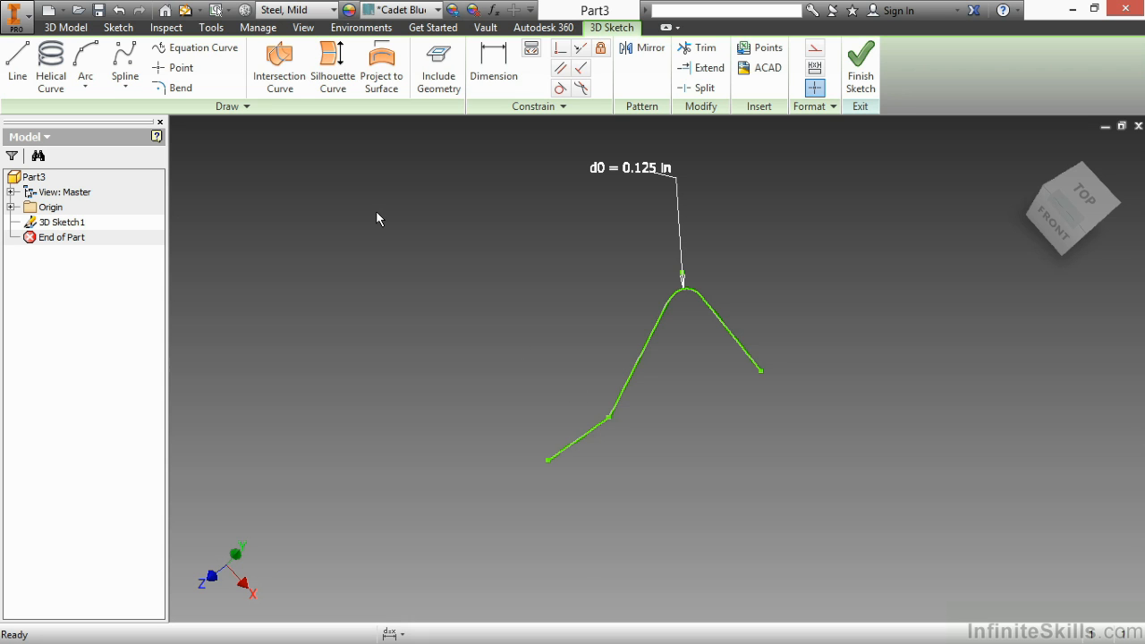
pyautogui.moveTo(426, 290)
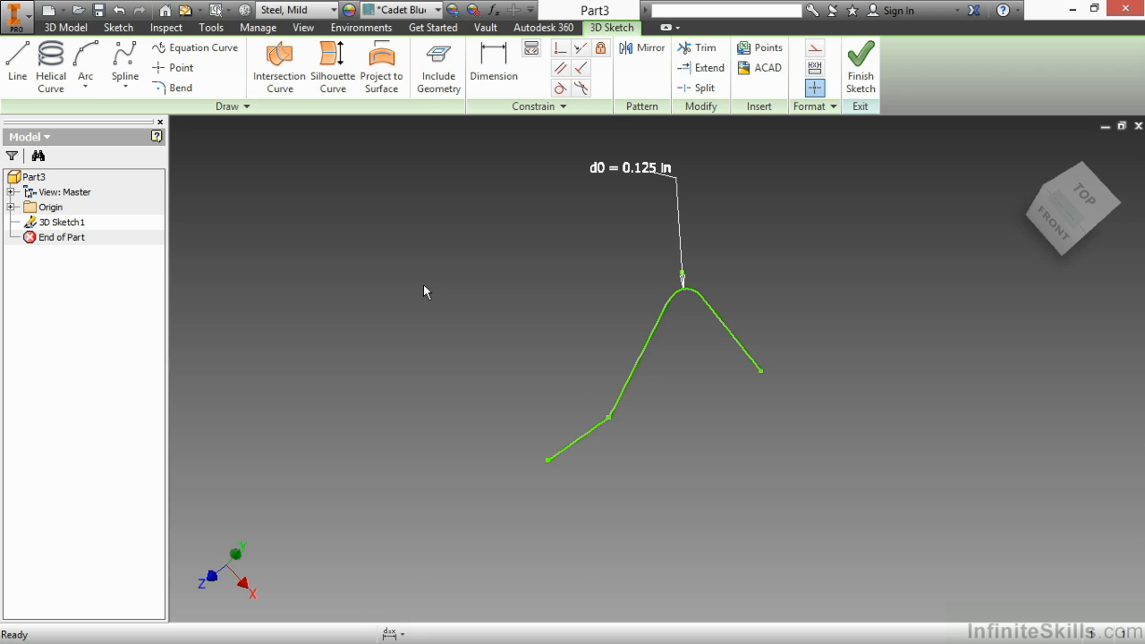
# - Add a 0.250 in bend d1 at the lower corner of the line
pyautogui.rightClick(426, 290)
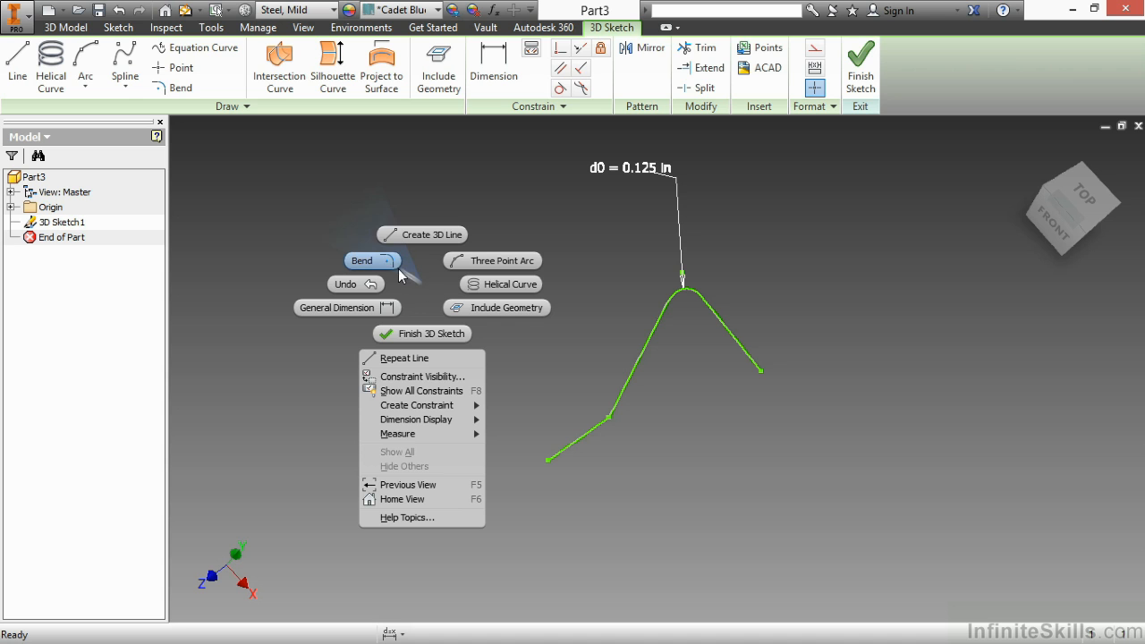
pyautogui.click(361, 261)
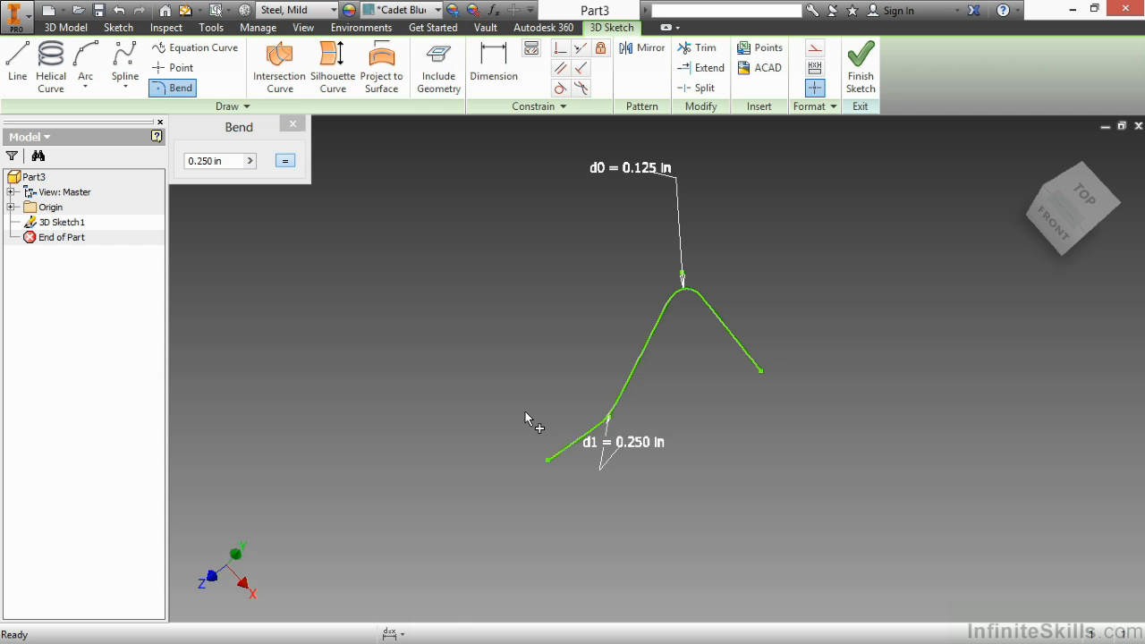
pyautogui.rightClick(530, 417)
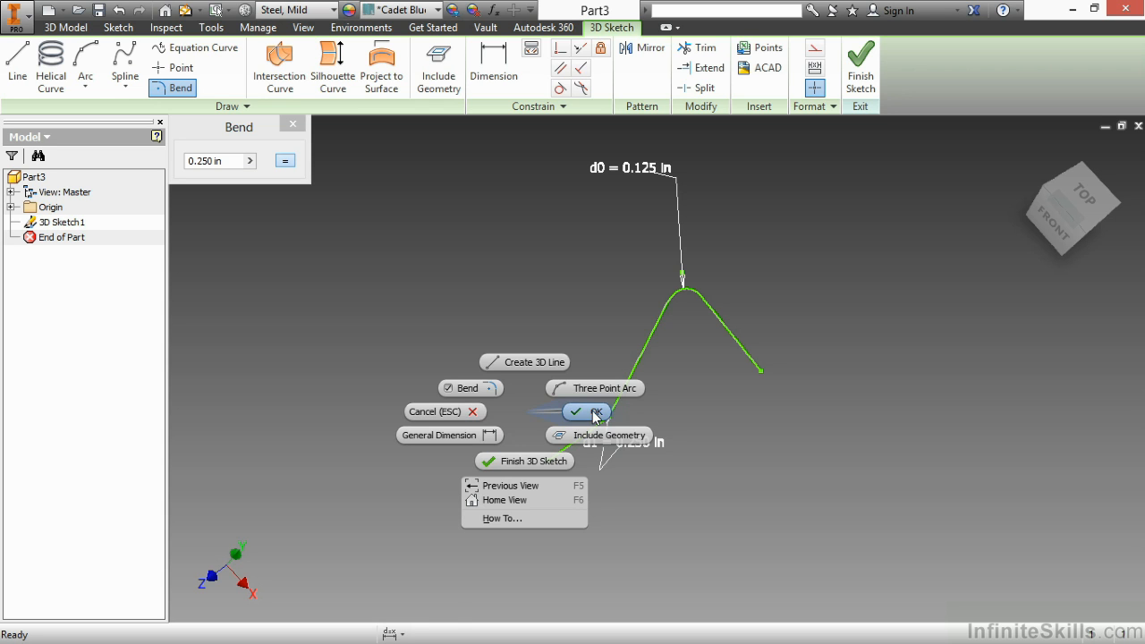
pyautogui.click(585, 412)
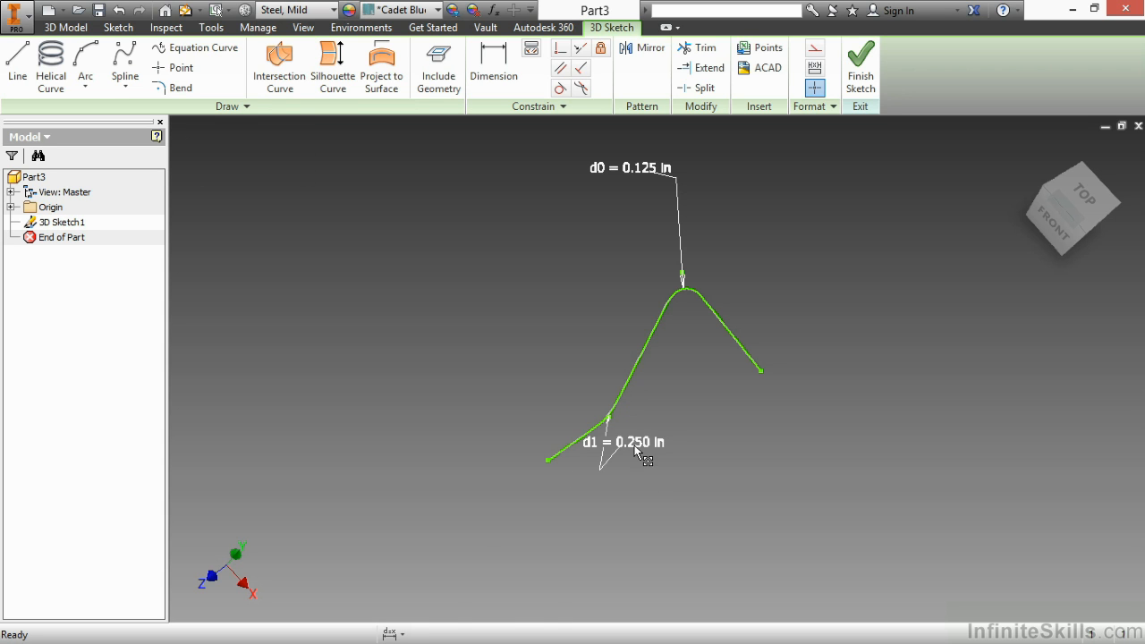
# - Set d1 = d0 and change the shared bend radius d0 to 0.25 in
pyautogui.doubleClick(630, 442)
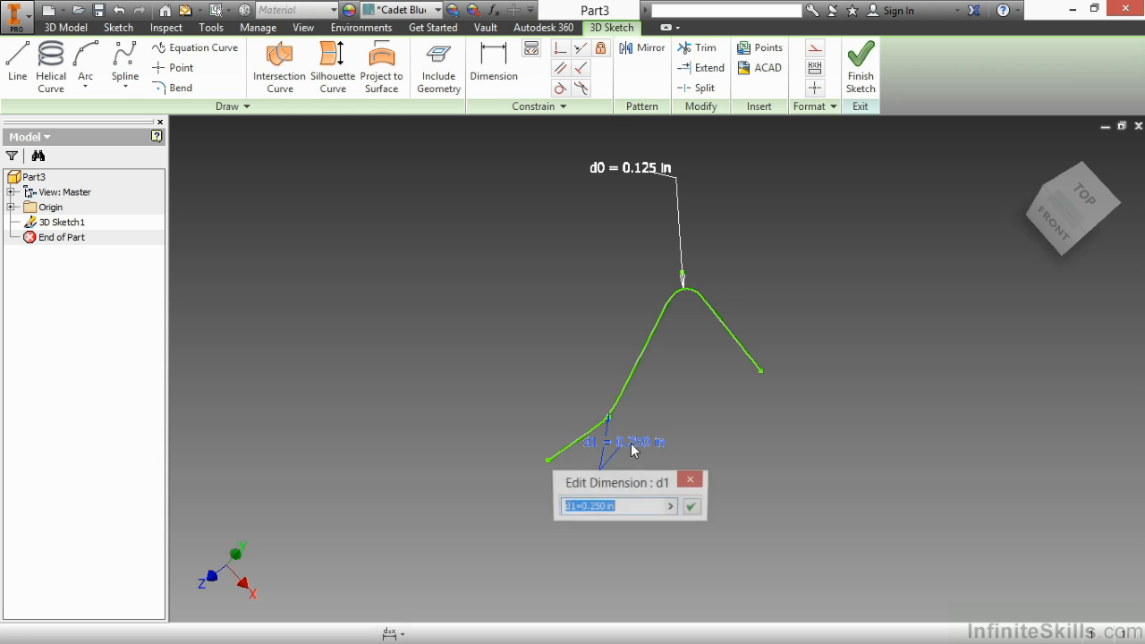
pyautogui.click(612, 505)
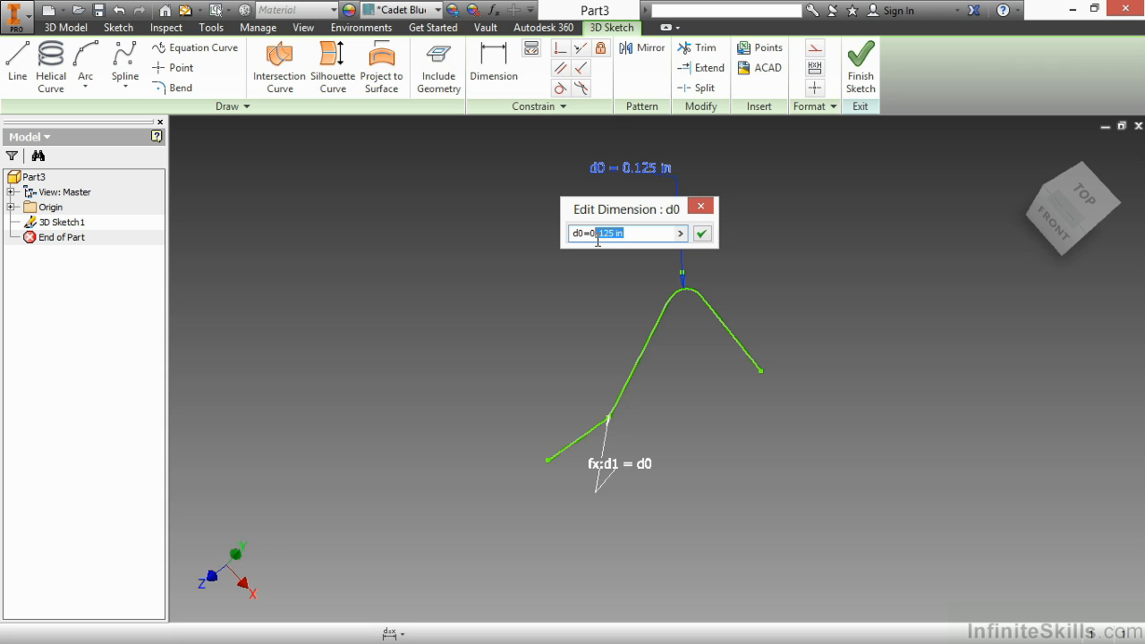
pyautogui.write('0.25')
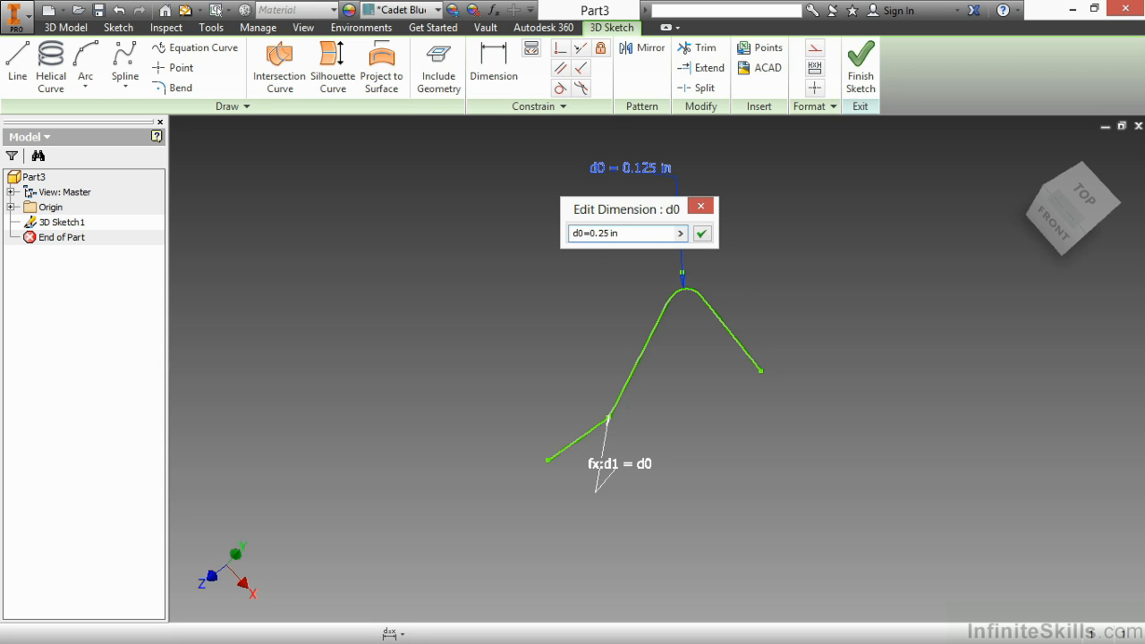
pyautogui.click(701, 233)
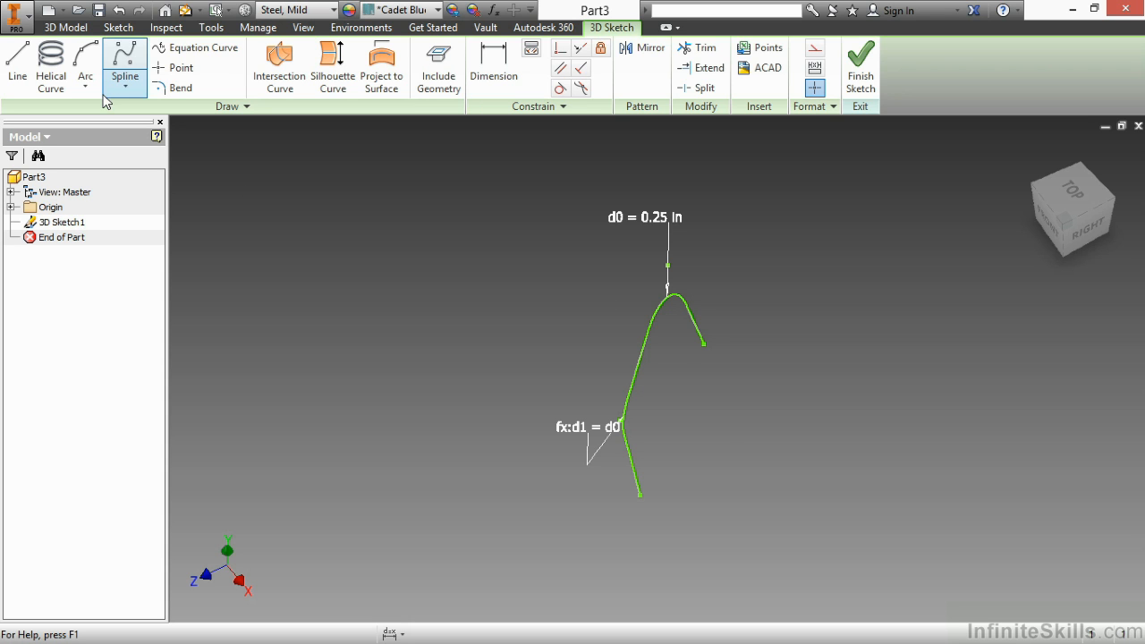
pyautogui.moveTo(50, 50)
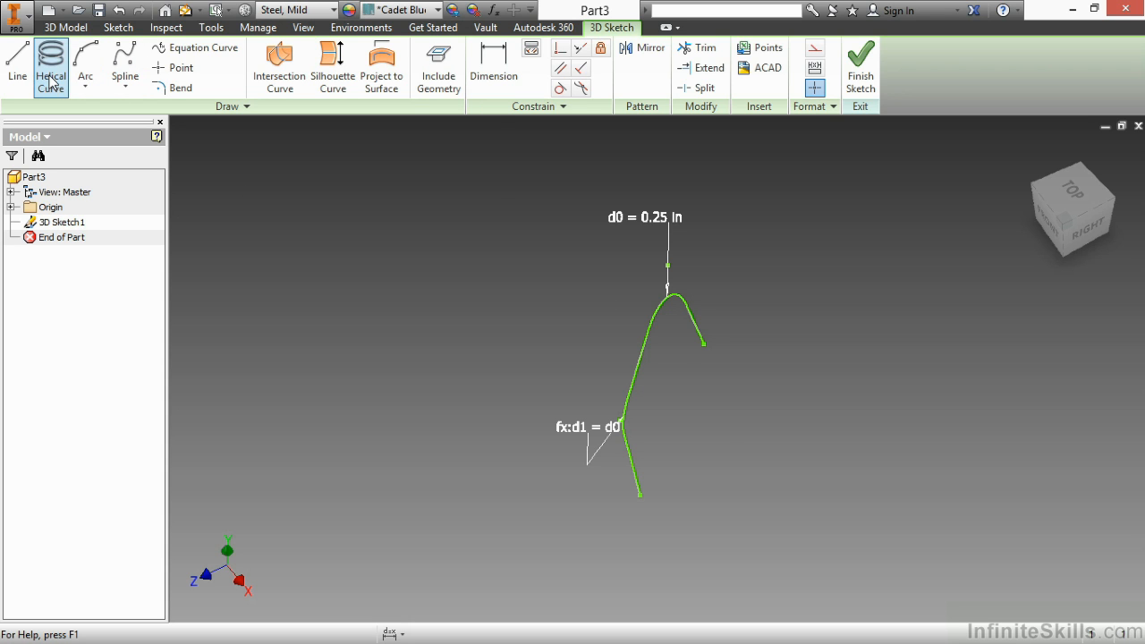
# - Begin a Pitch and Revolution helical curve and show its Helix Ends settings
pyautogui.click(46, 55)
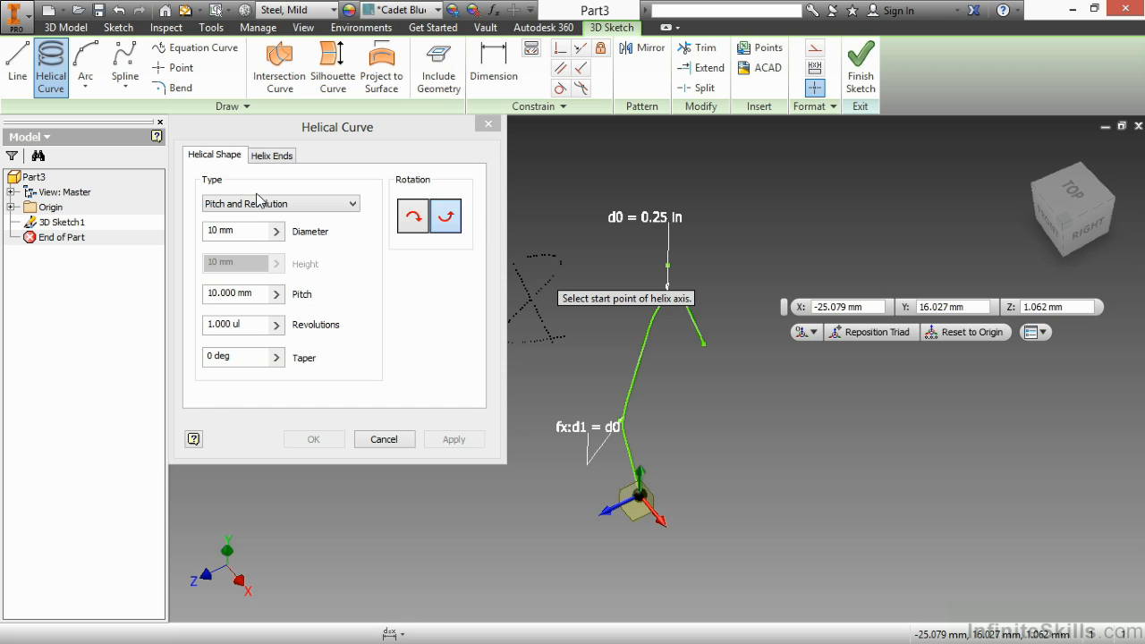
pyautogui.moveTo(272, 204)
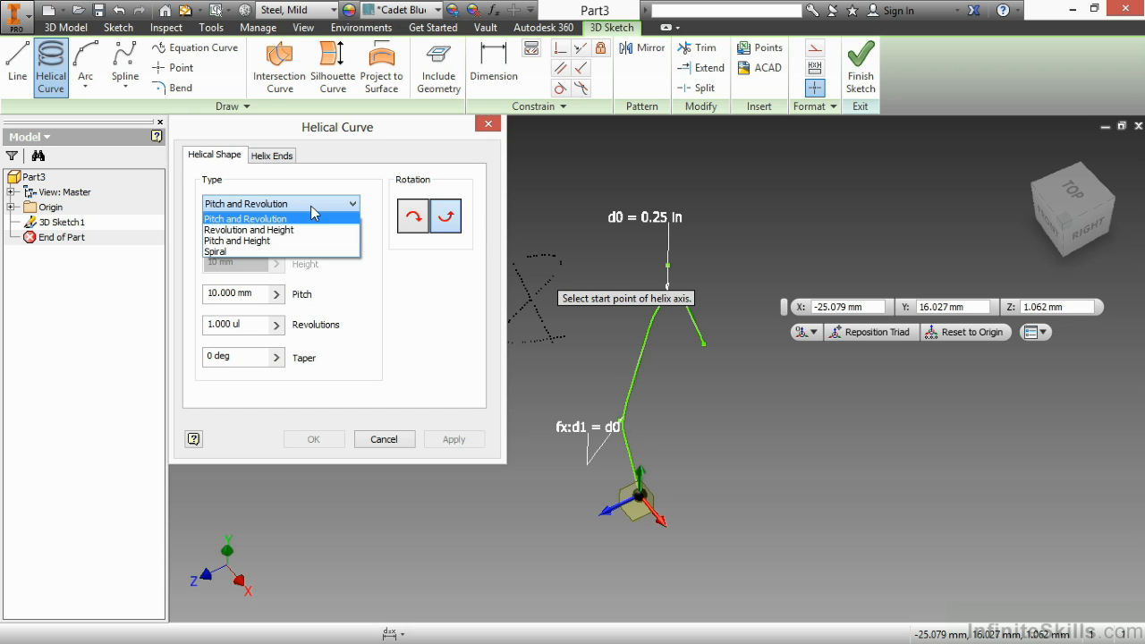
pyautogui.moveTo(242, 250)
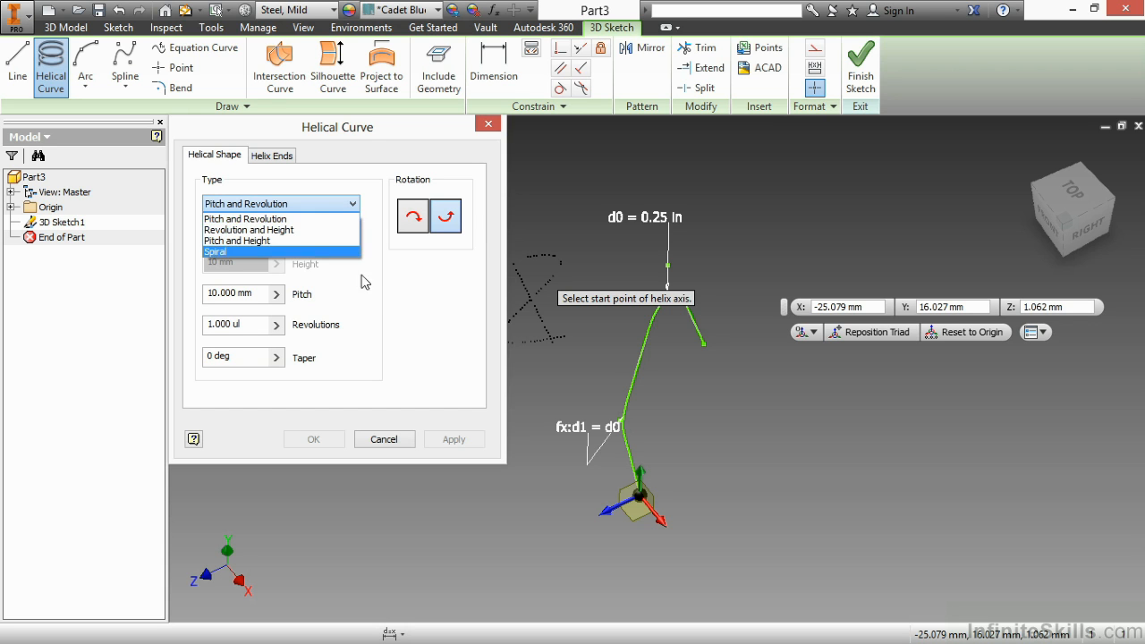
pyautogui.click(244, 218)
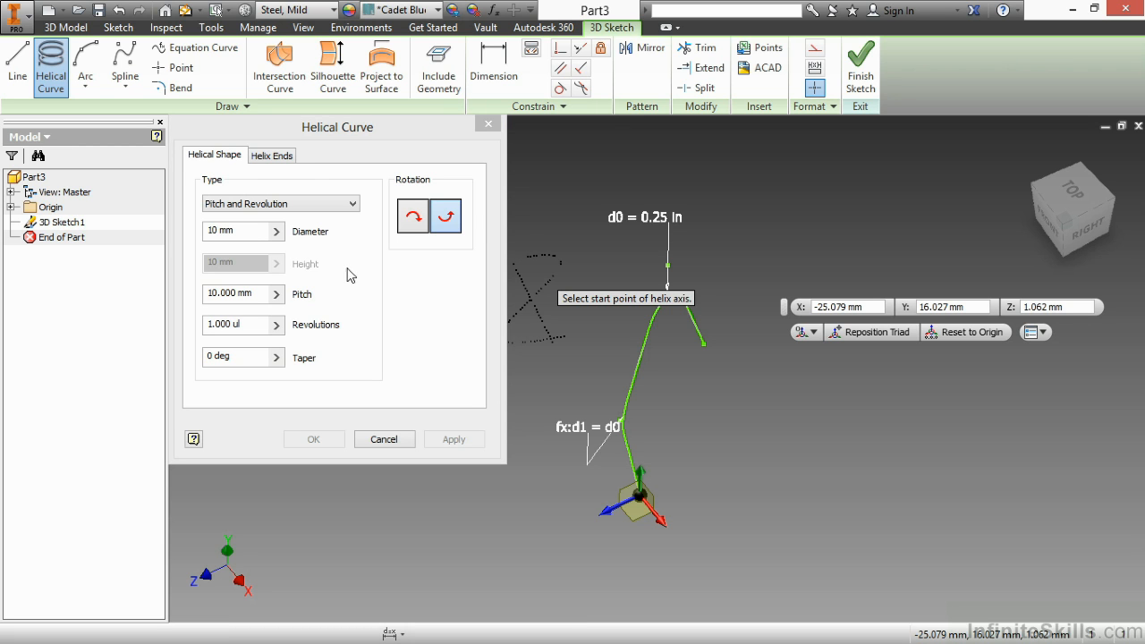
pyautogui.click(272, 154)
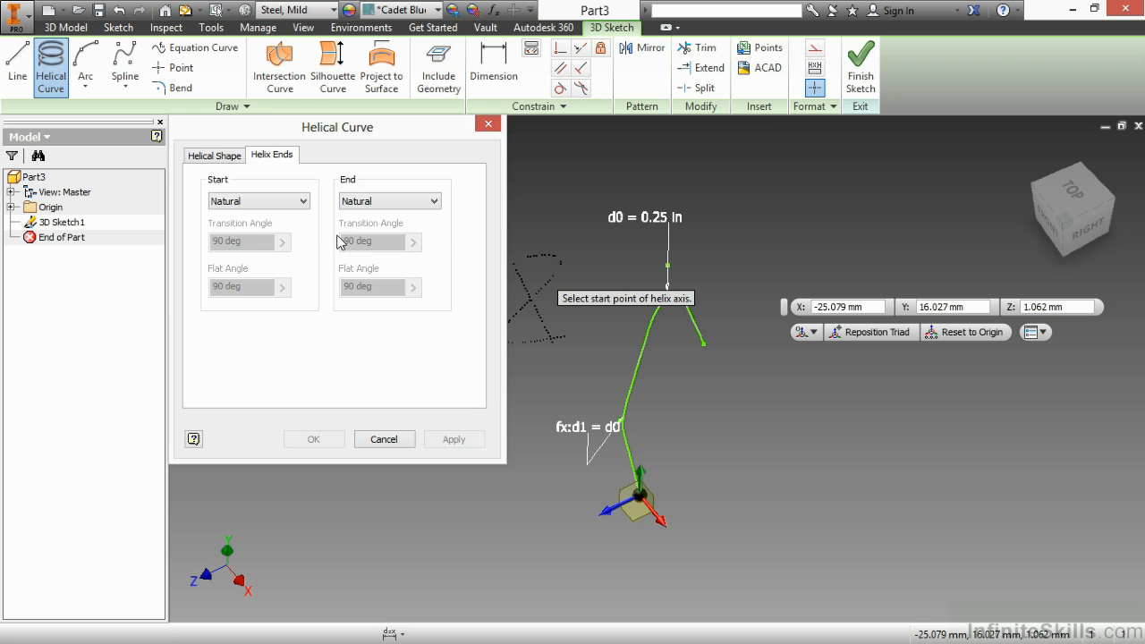
pyautogui.moveTo(340, 259)
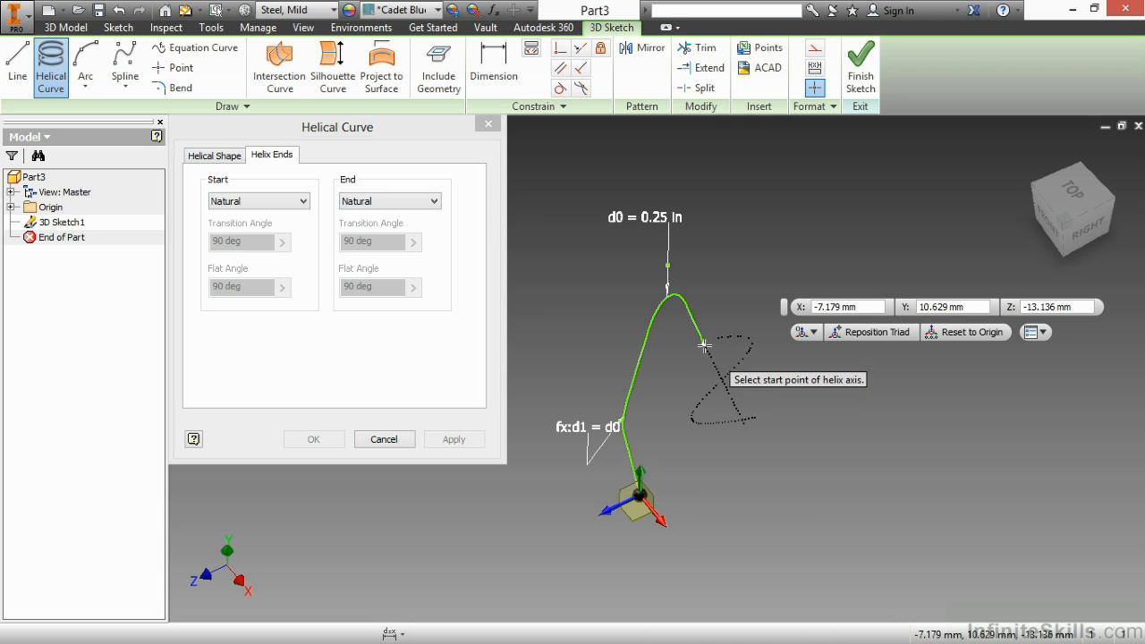
# - Pick the upper line's endpoint as the helix axis start point
pyautogui.click(705, 343)
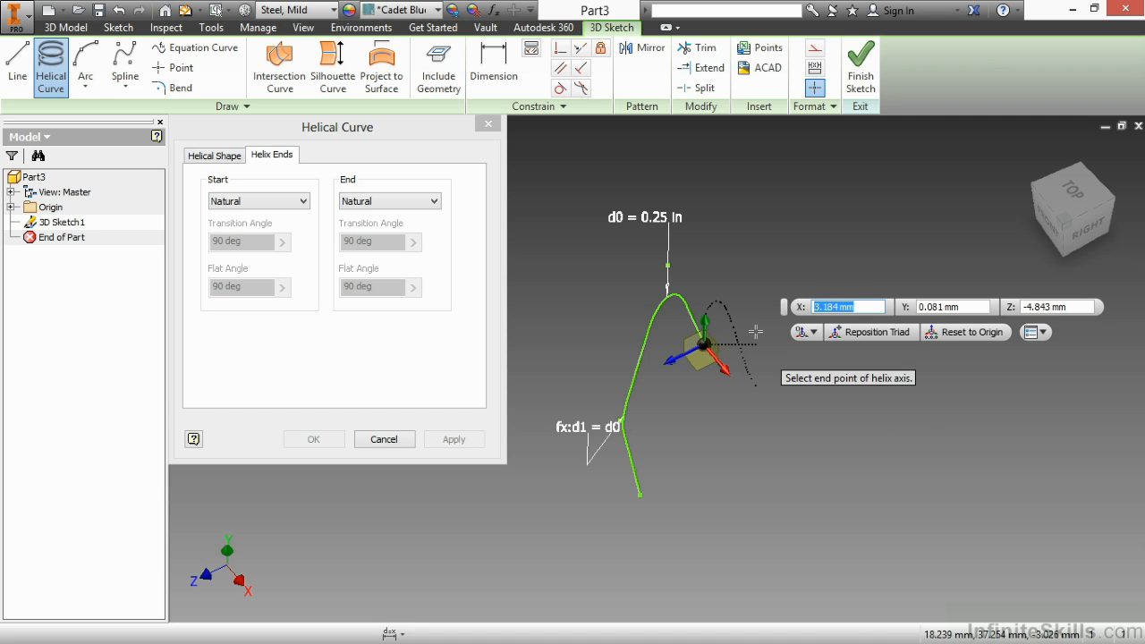
pyautogui.moveTo(736, 490)
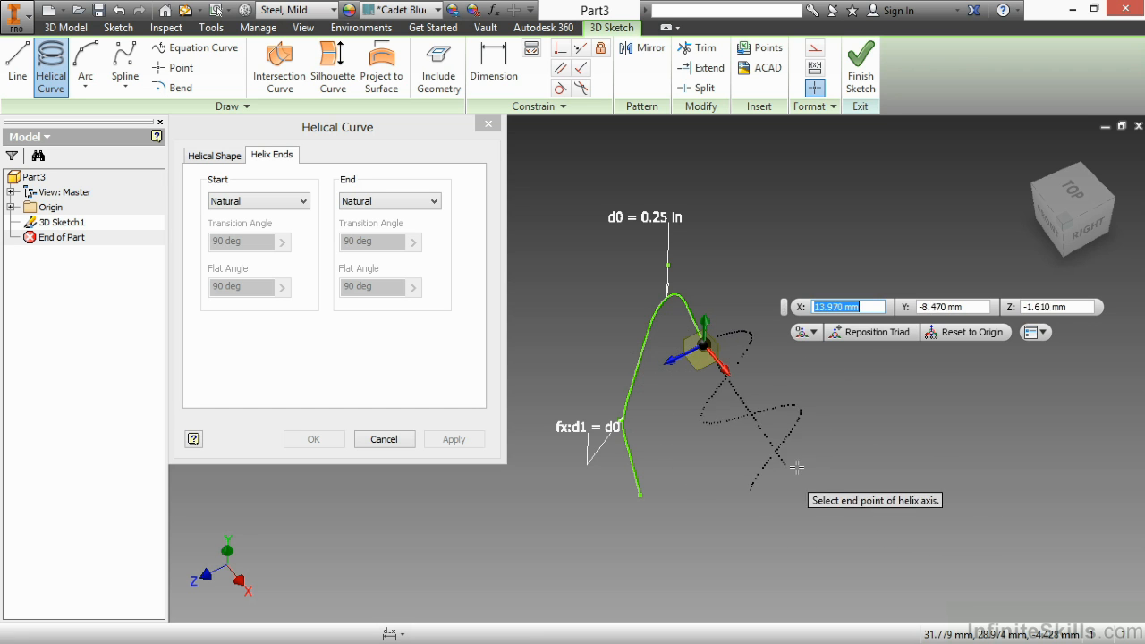
pyautogui.moveTo(734, 447)
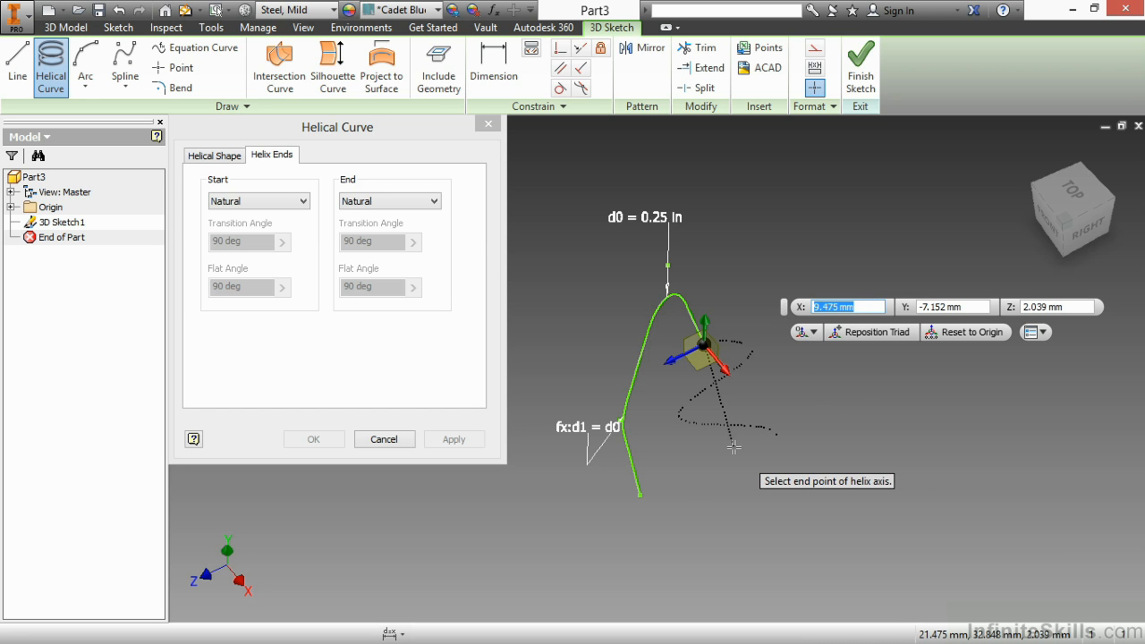